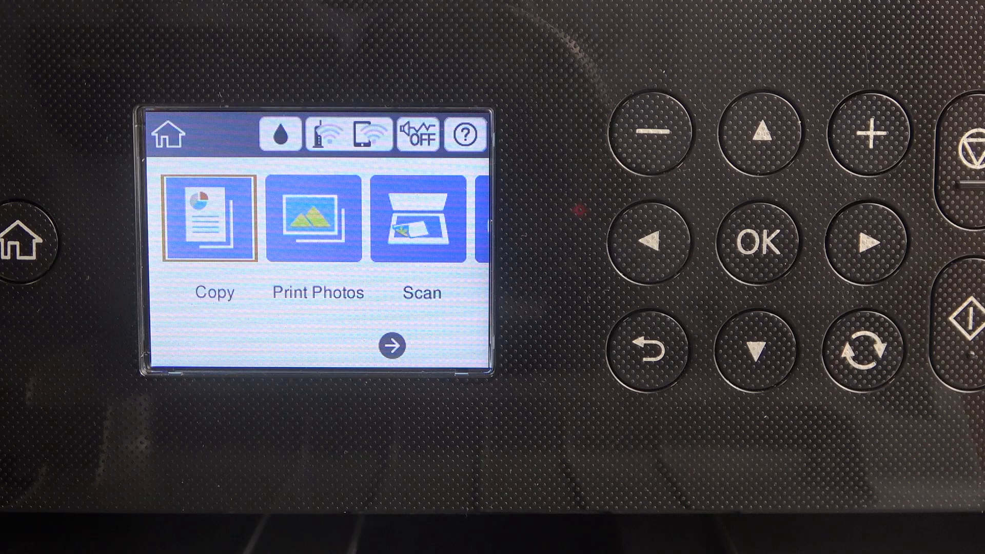
Open Settings and enter the Printer Settings menu
left_click(867, 244)
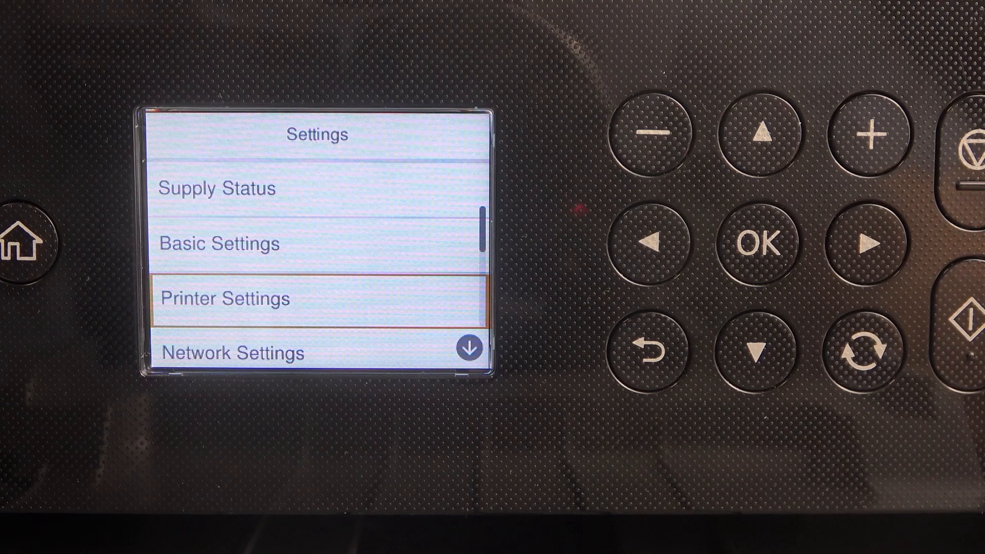
left_click(759, 242)
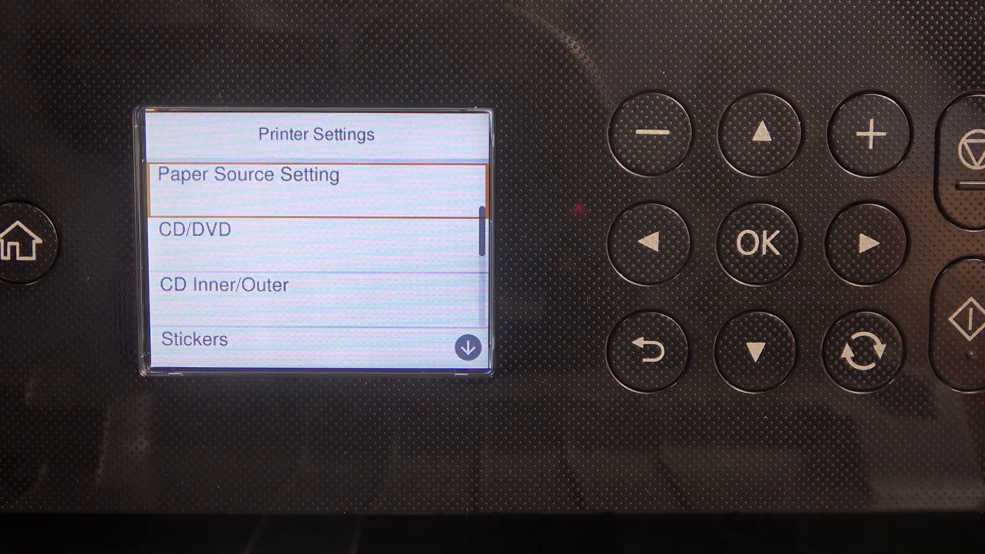
Enter Paper Source Setting and open Cassette 1's paper size list
left_click(758, 243)
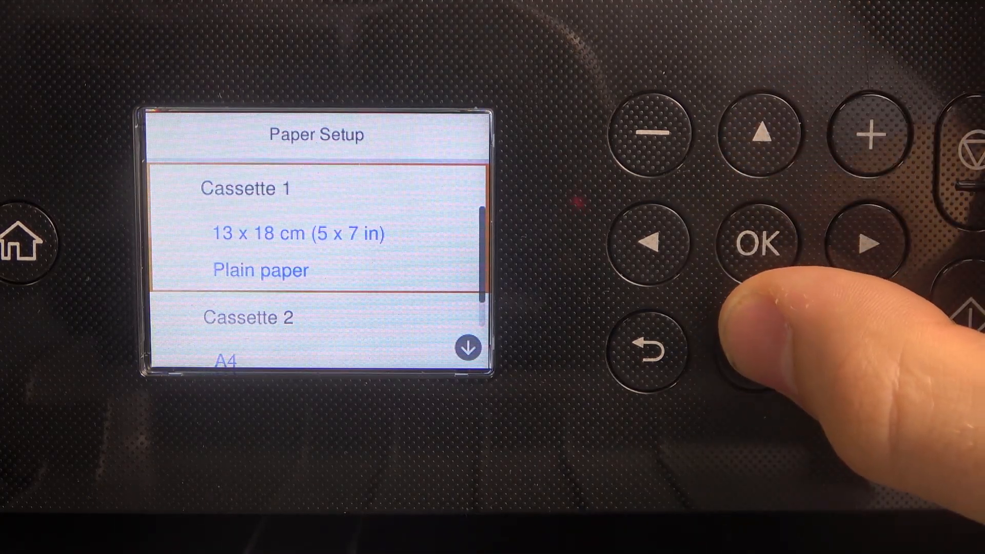
left_click(758, 243)
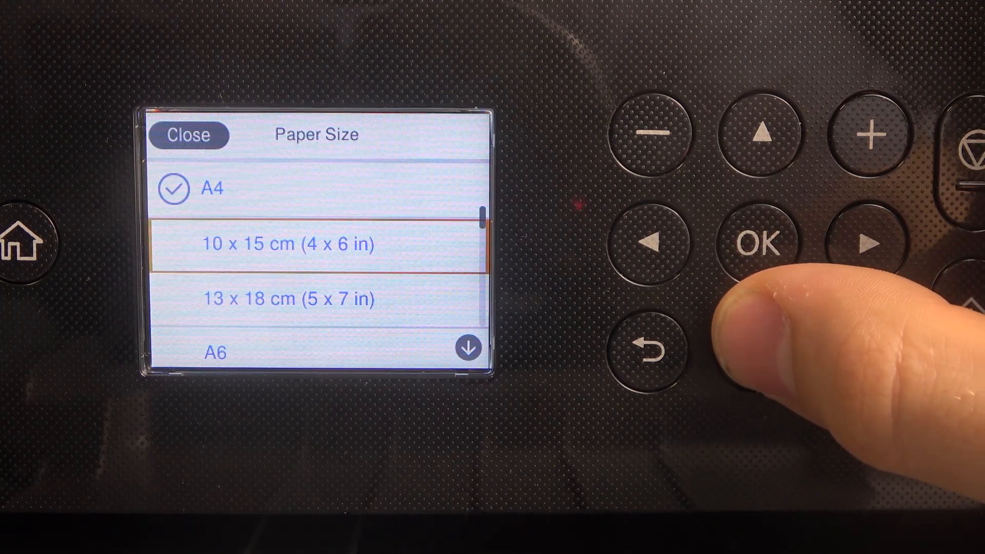
Set Cassette 1's paper size to 13 x 18 cm (5 x 7 in) and confirm it's checked
left_click(650, 349)
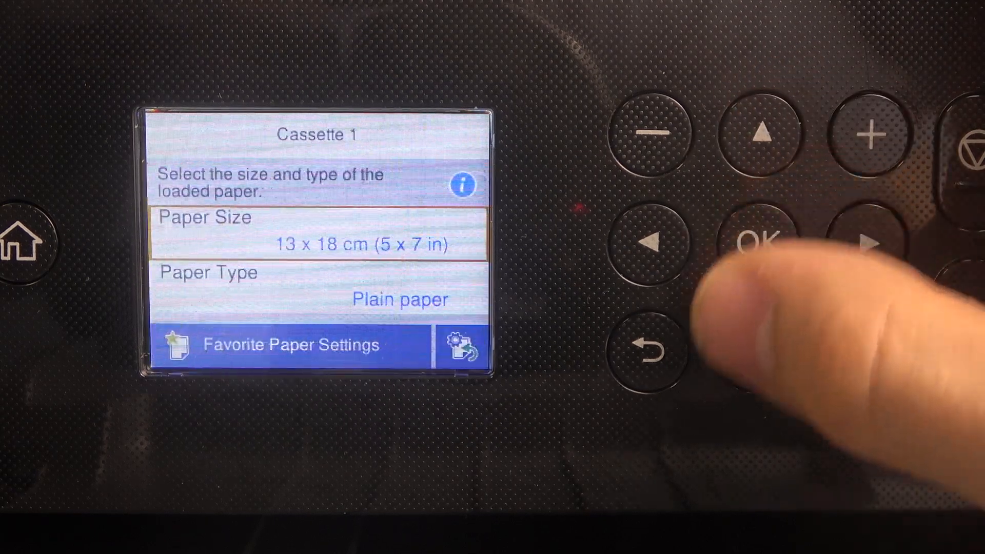
left_click(758, 243)
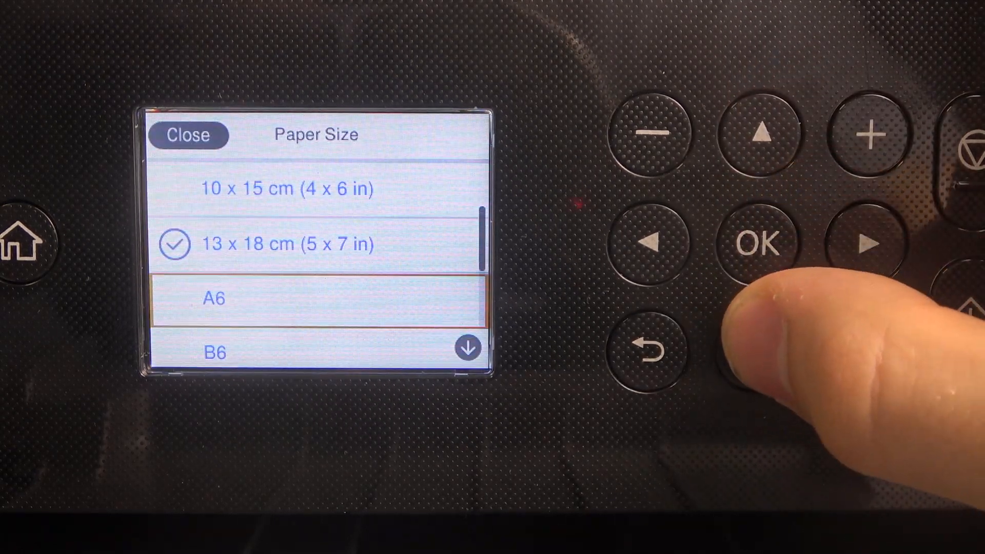
left_click(761, 352)
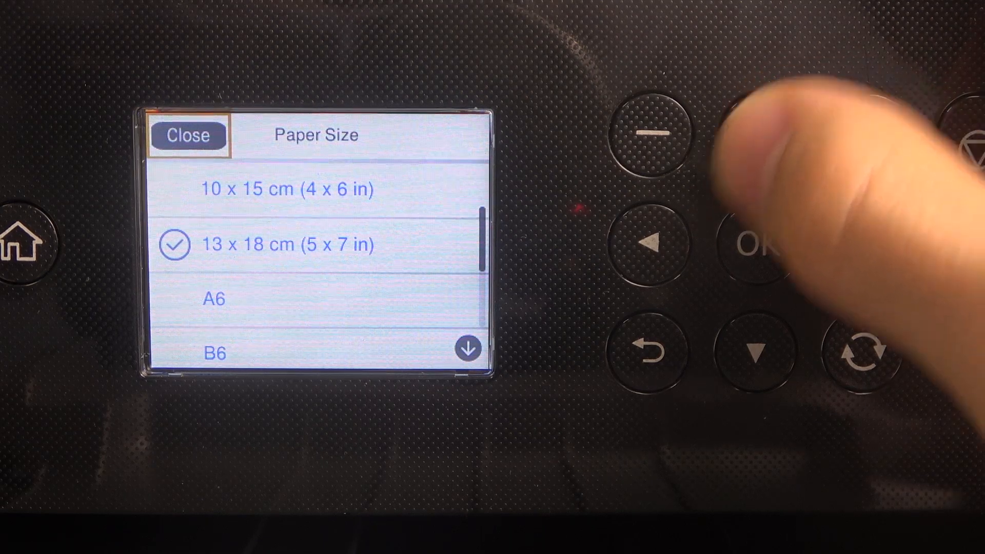
Close the size list and open Cassette 2, showing A4 plain paper
left_click(187, 135)
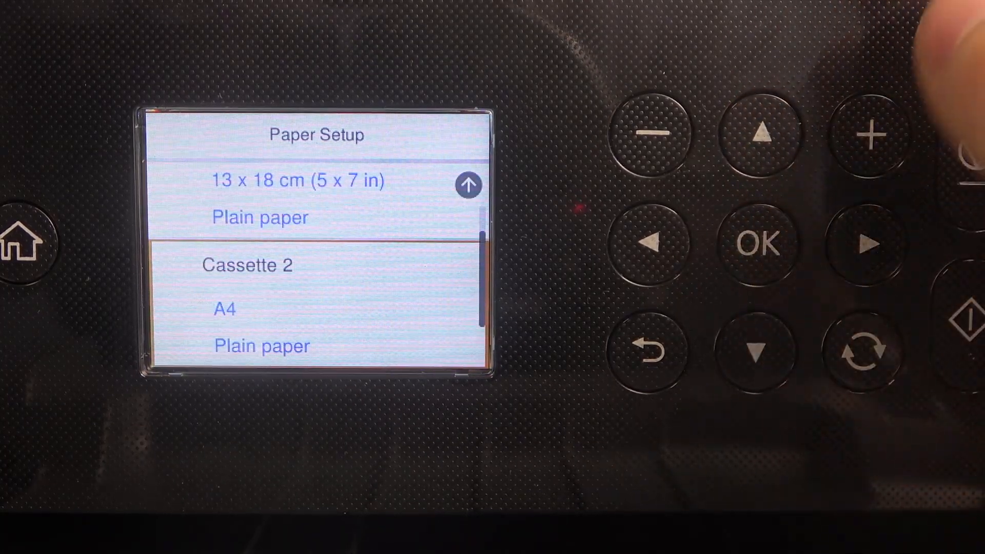
left_click(758, 244)
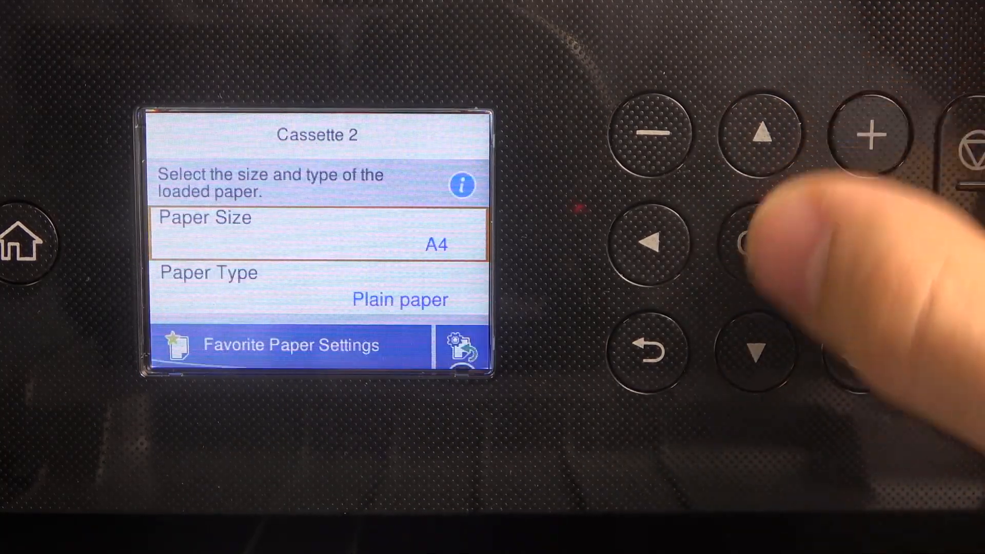